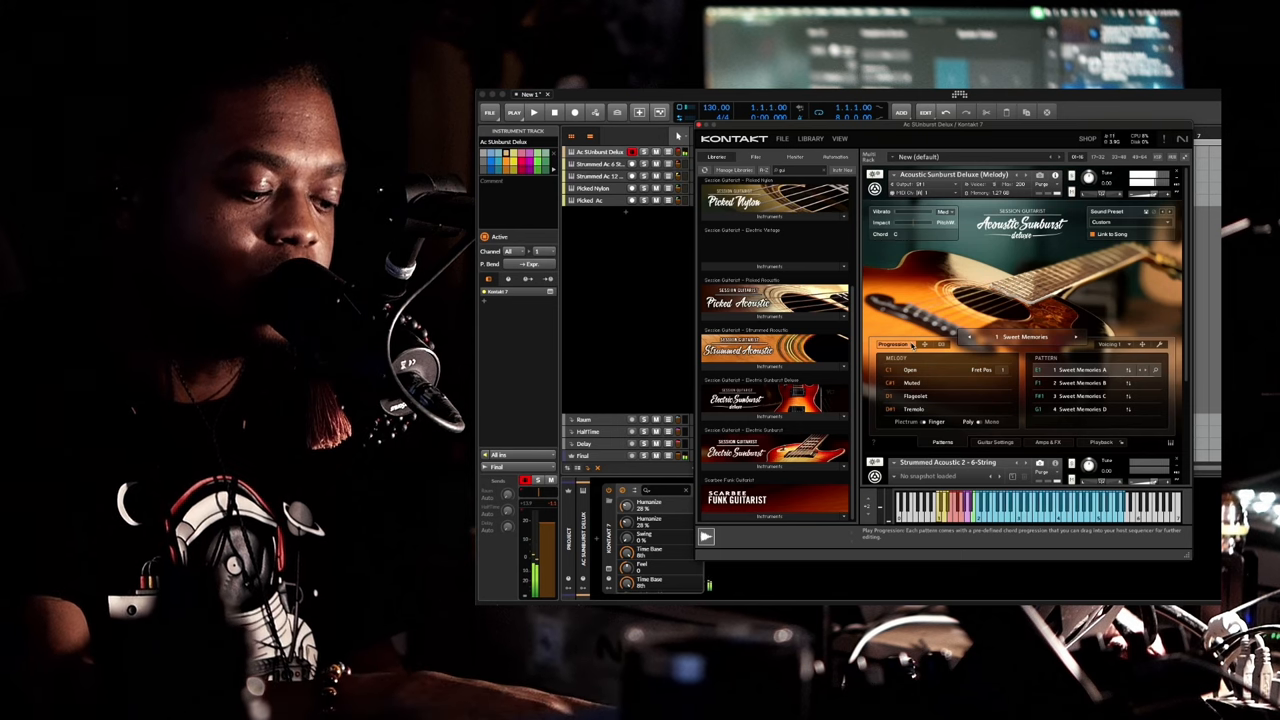
Collapse the Acoustic Sunburst Deluxe (Melody) header so all five guitars sit minimized in the rack
{"action": "left_click", "coordinate": [534, 112]}
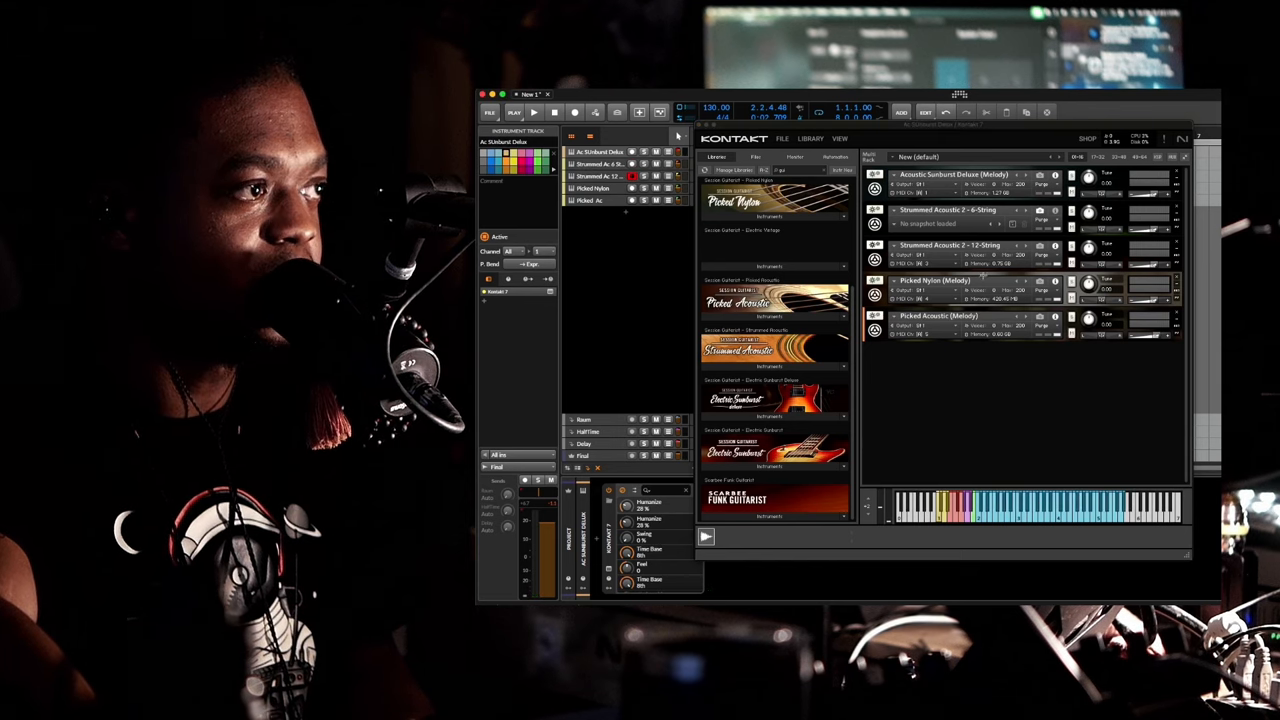
{"action": "left_click", "coordinate": [948, 244]}
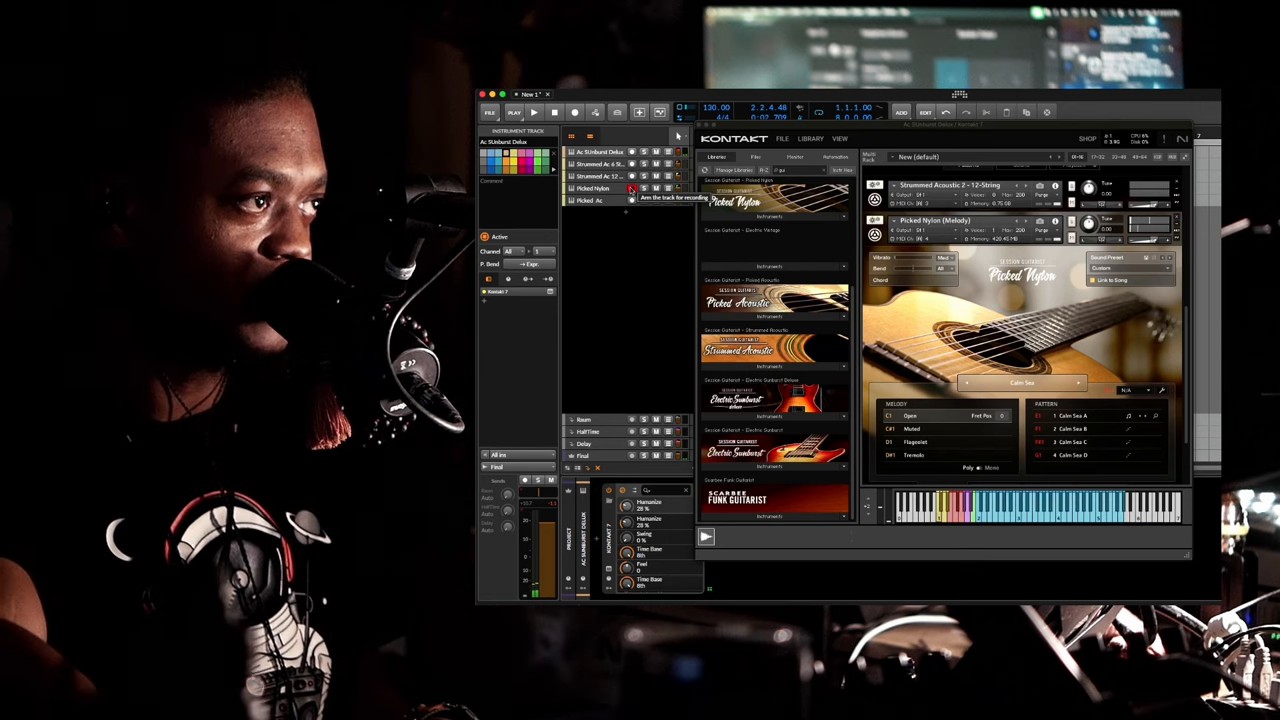
Expand the Picked Acoustic (Melody) header to reveal its patterns and melodies
{"action": "left_click", "coordinate": [632, 188]}
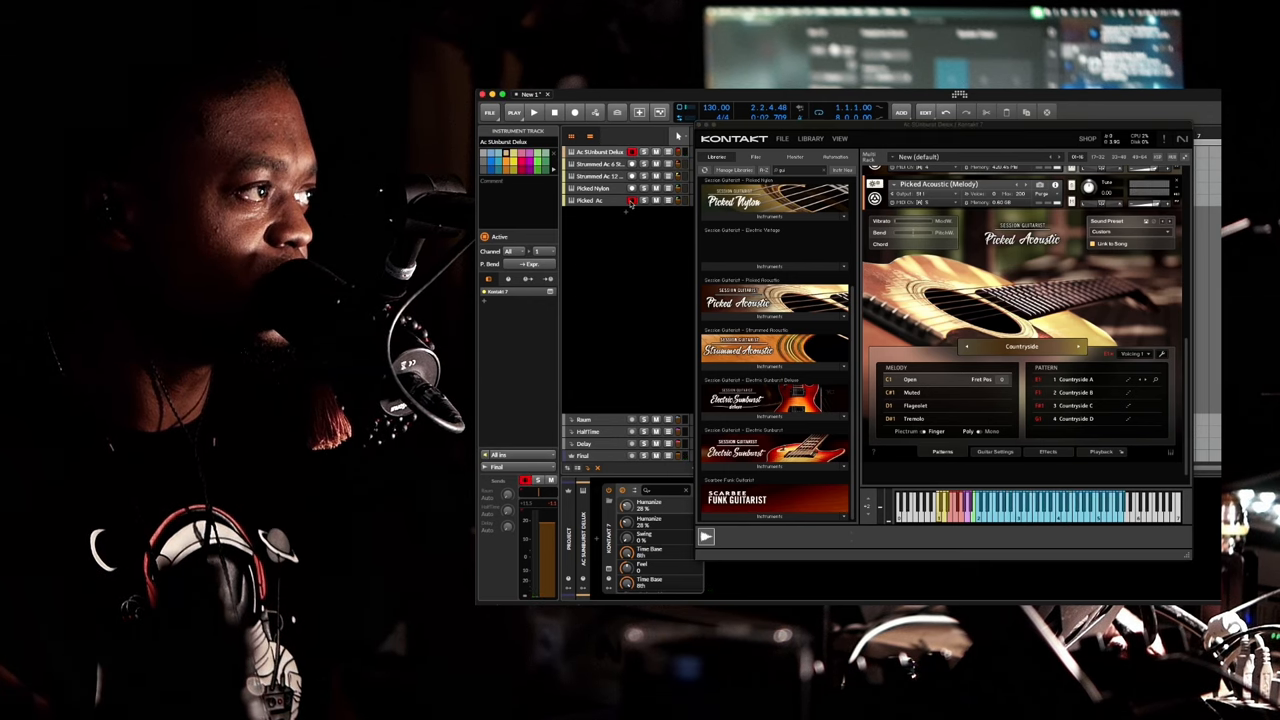
{"action": "mouse_move", "coordinate": [632, 200]}
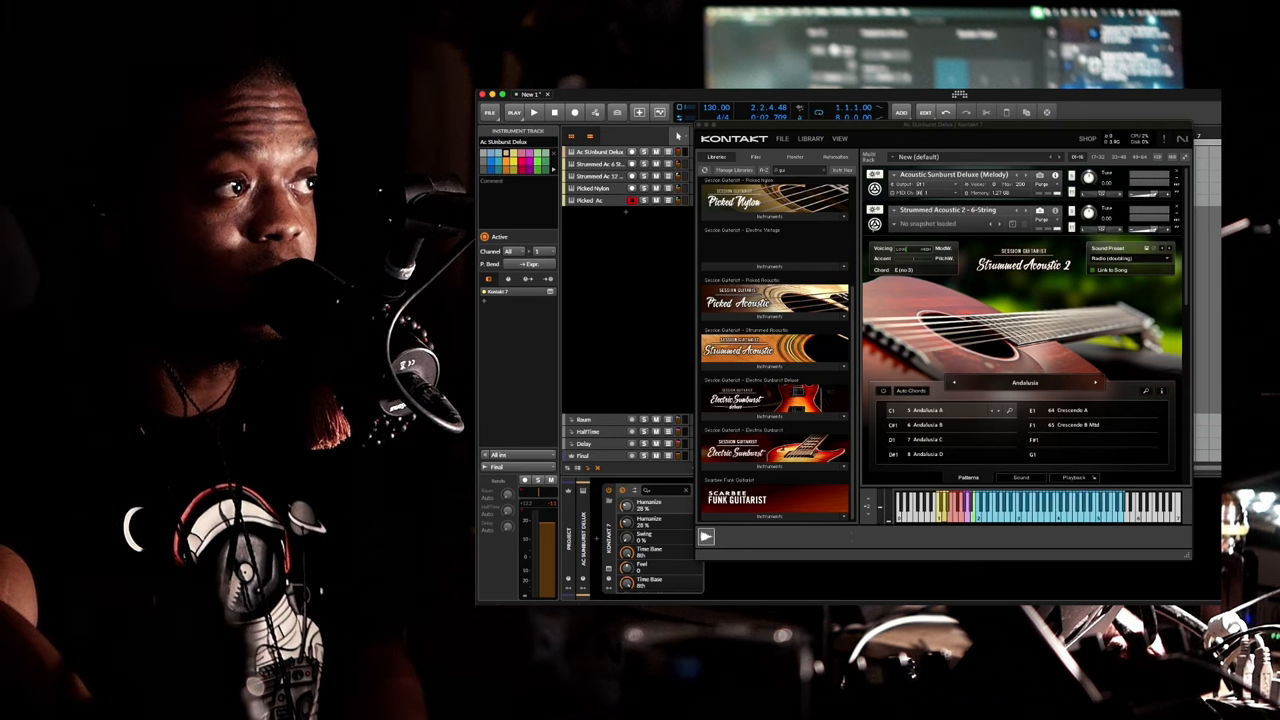
{"action": "left_click", "coordinate": [940, 316]}
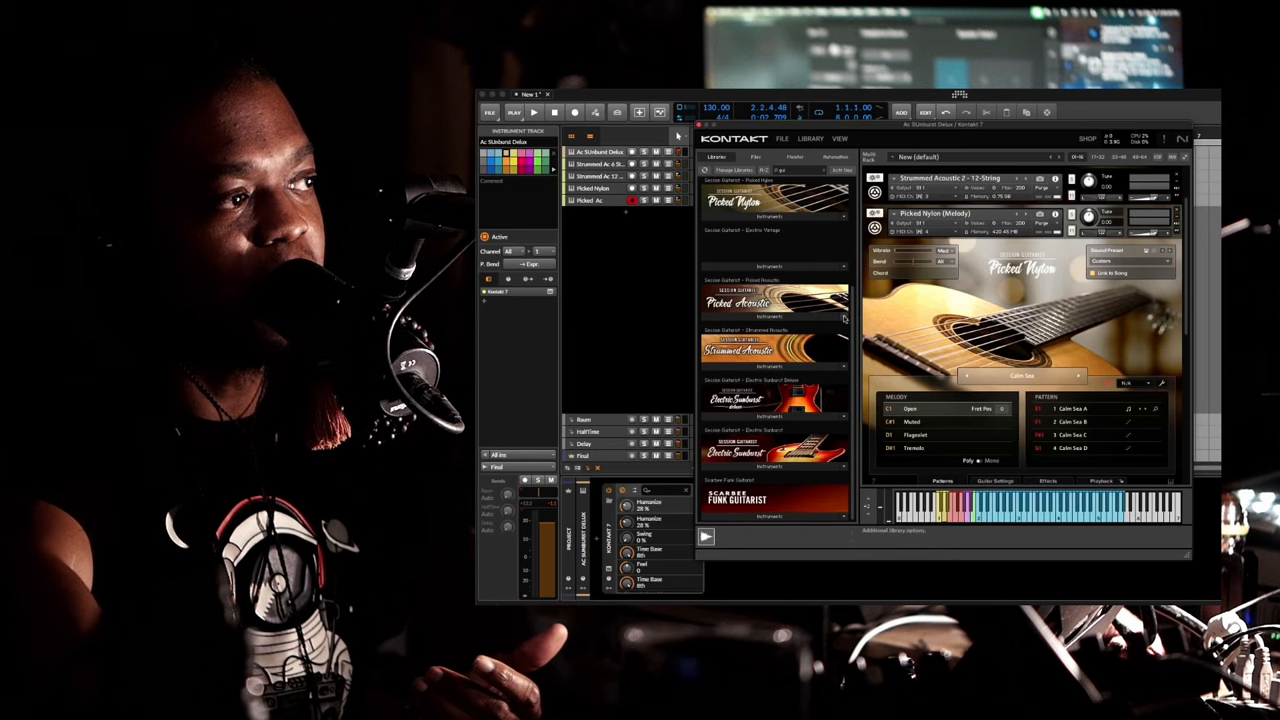
{"action": "mouse_move", "coordinate": [814, 380]}
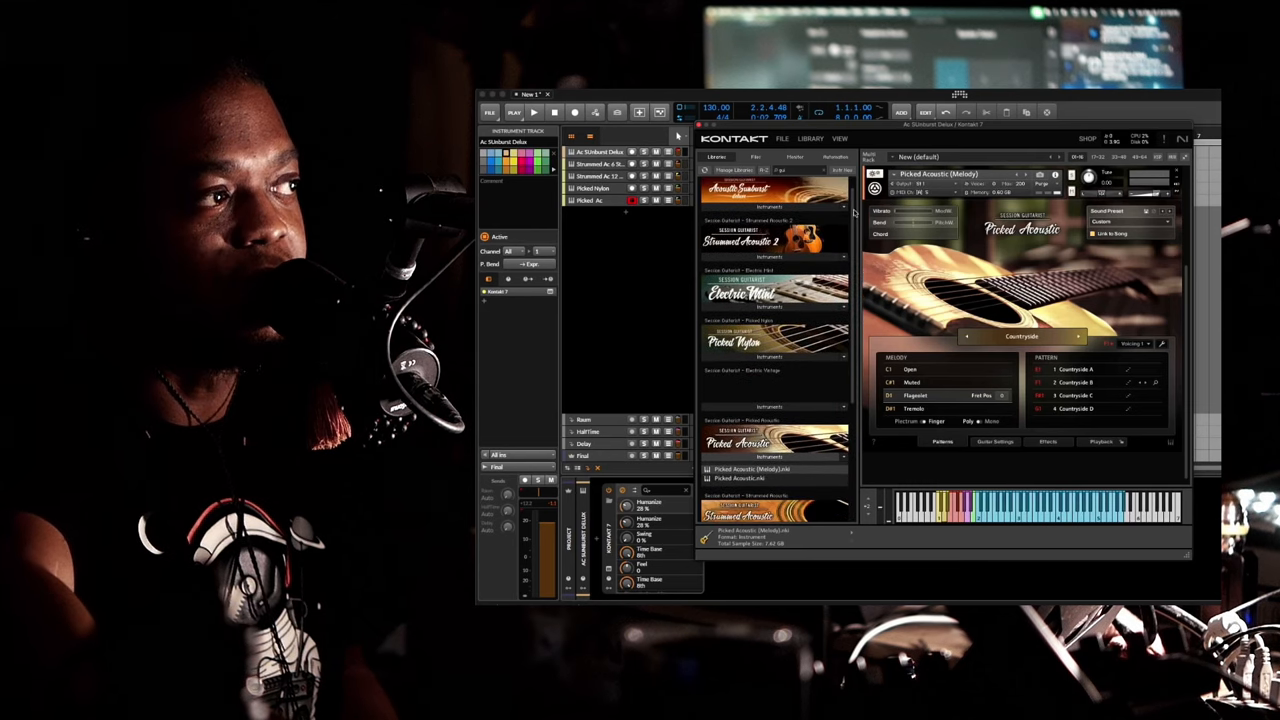
Scroll the browser to the Picked Acoustic folder and its Melodic instrument files
{"action": "scroll", "scroll_direction": "down", "scroll_amount": 3}
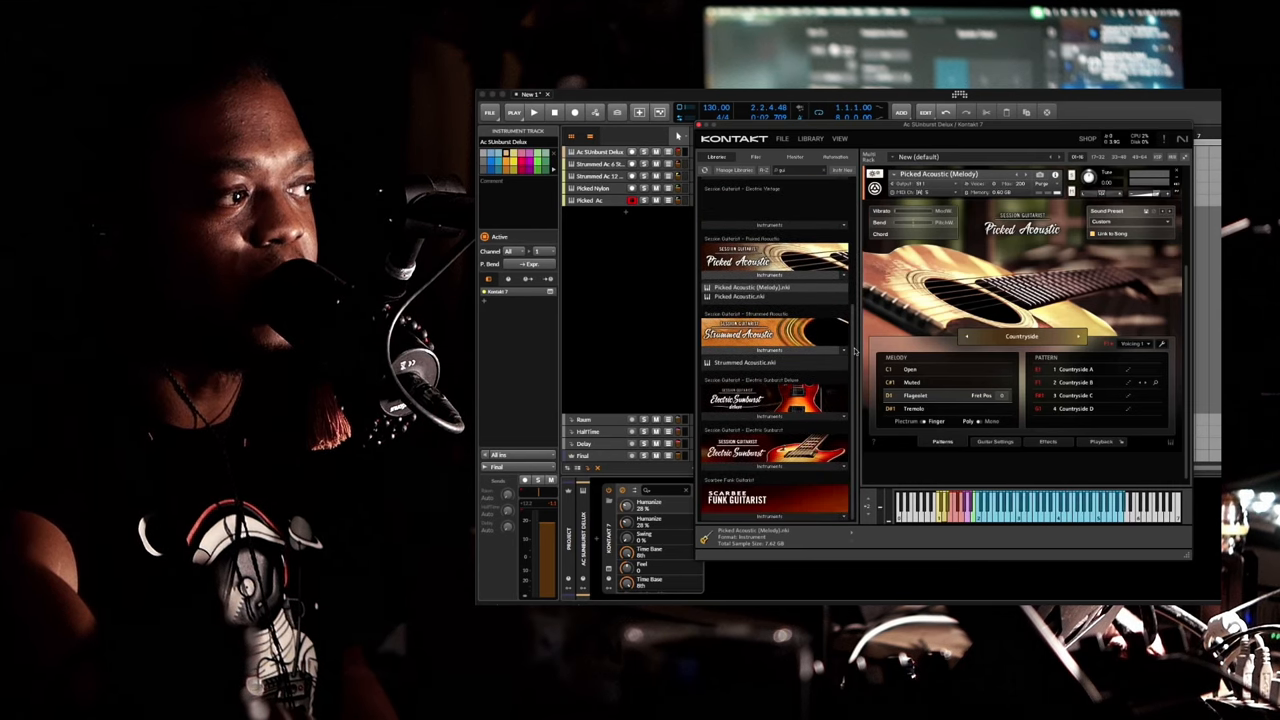